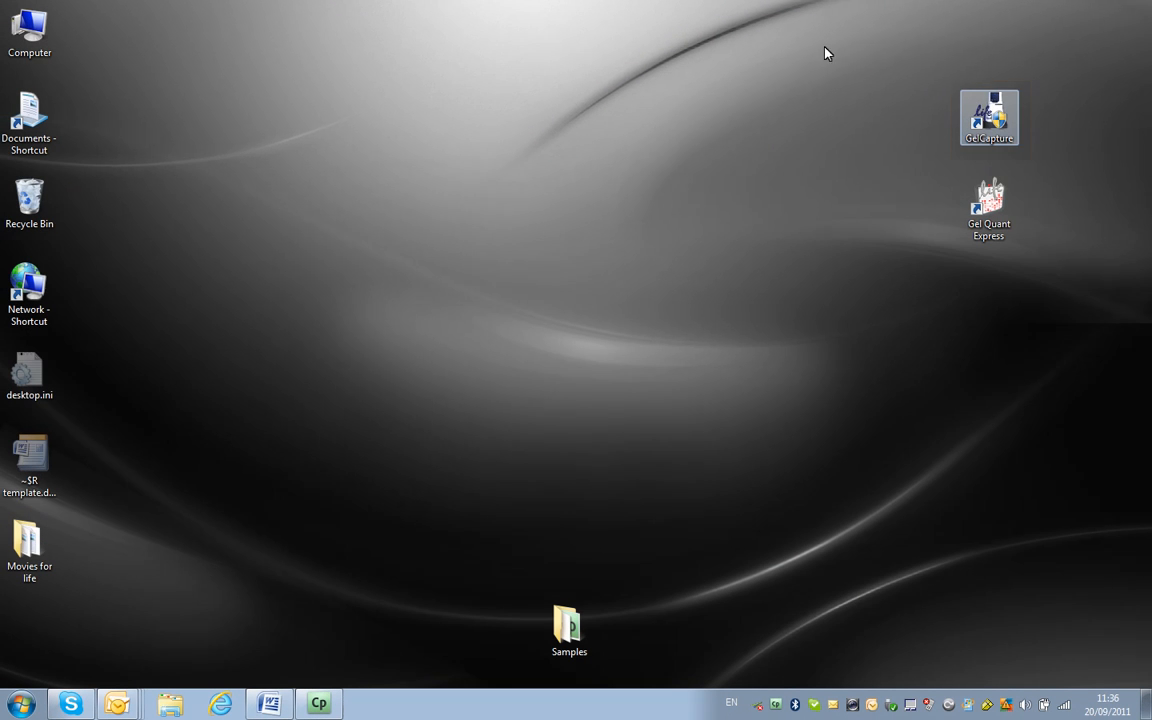
Step: Launch GelCapture from its desktop shortcut
double_click(989, 117)
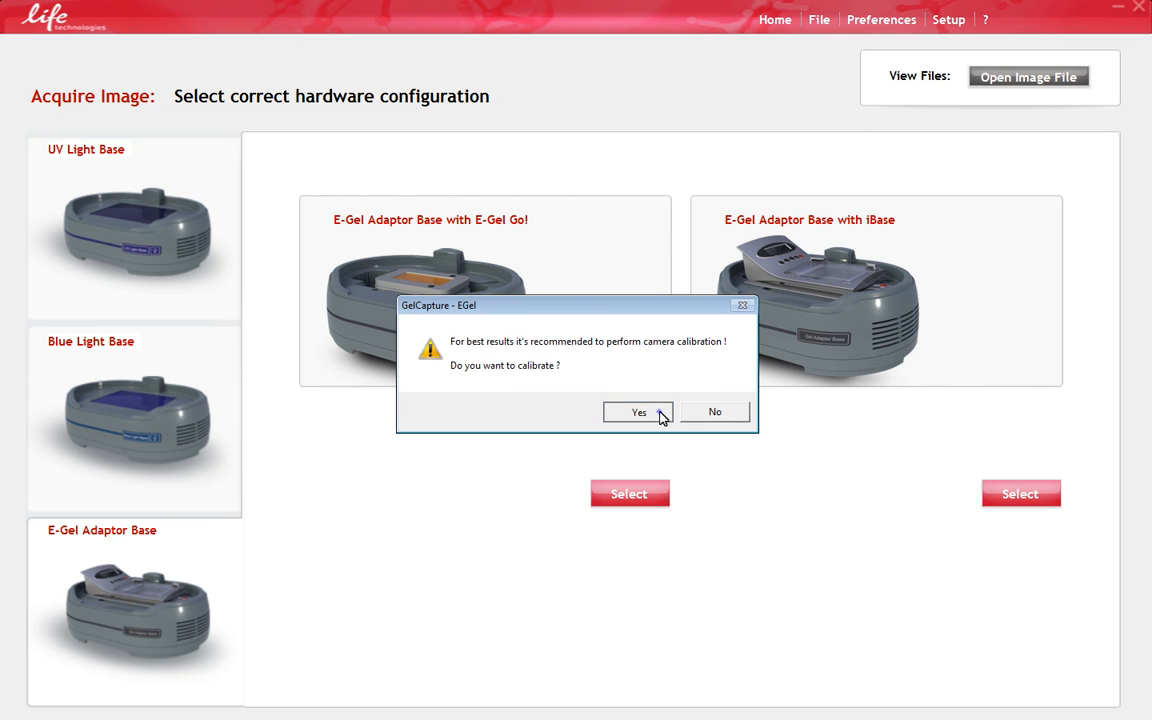
Step: Confirm the camera calibration prompt with Yes
left_click(638, 412)
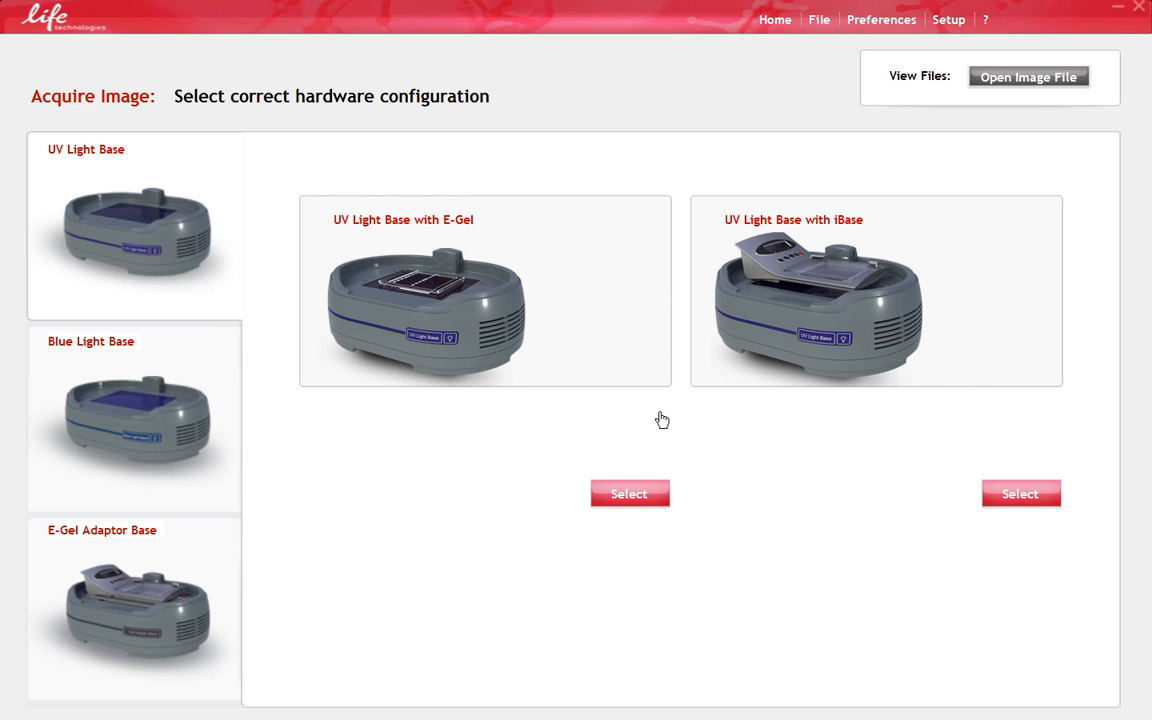
Step: Browse the UV, Blue Light and E-Gel Adaptor base types, then select Blue Light Base with E-Gel
left_click(135, 223)
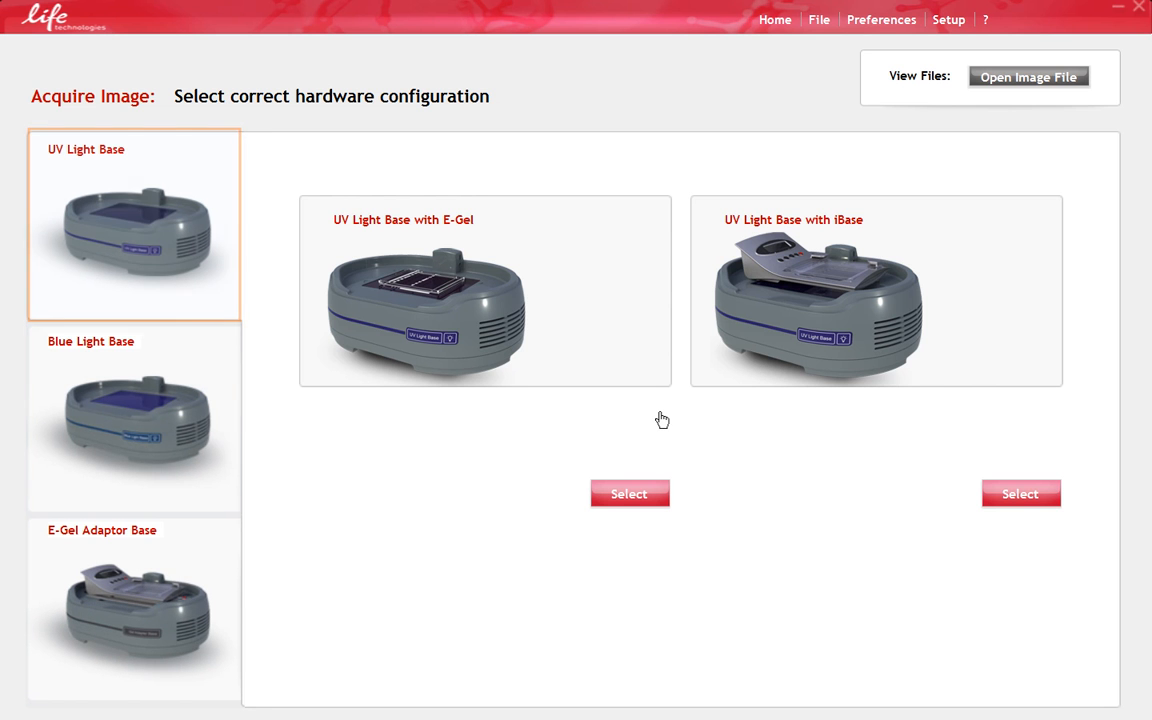
left_click(134, 420)
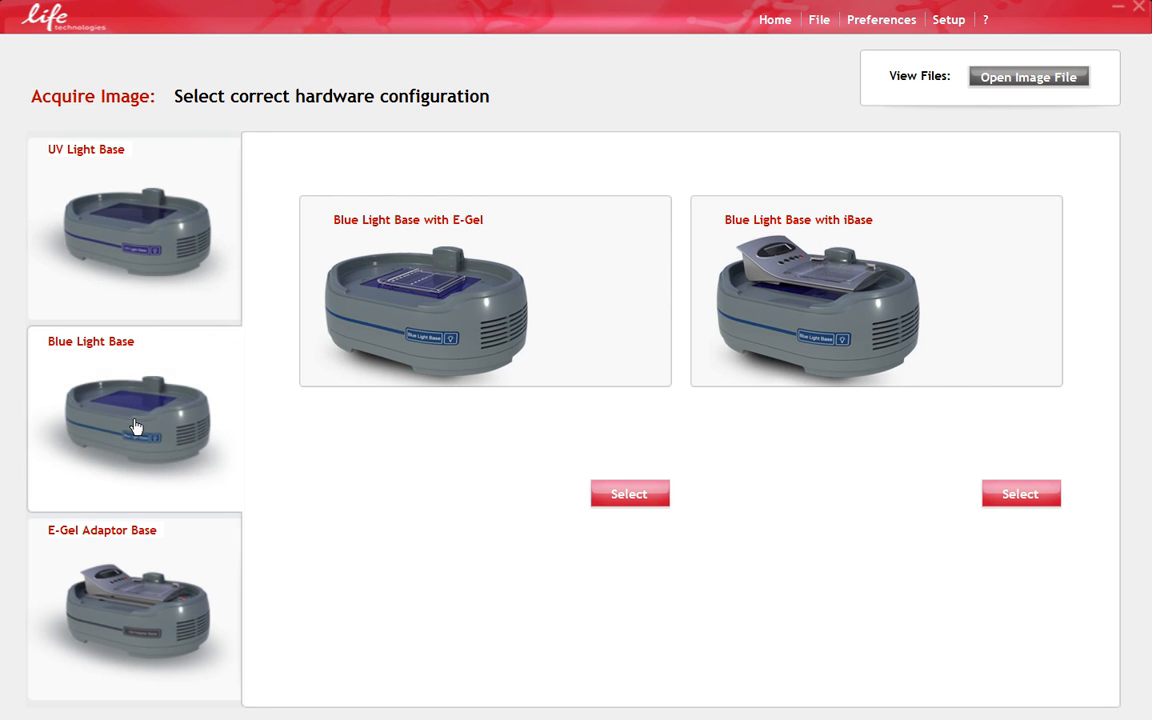
left_click(135, 605)
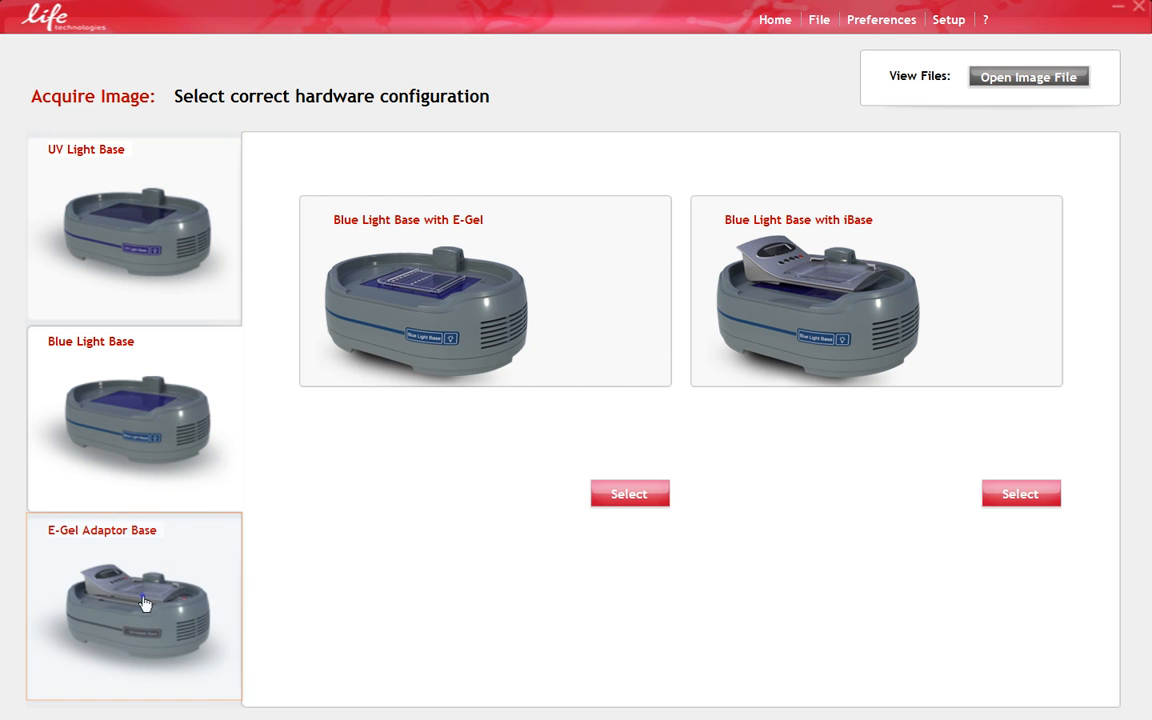
left_click(134, 606)
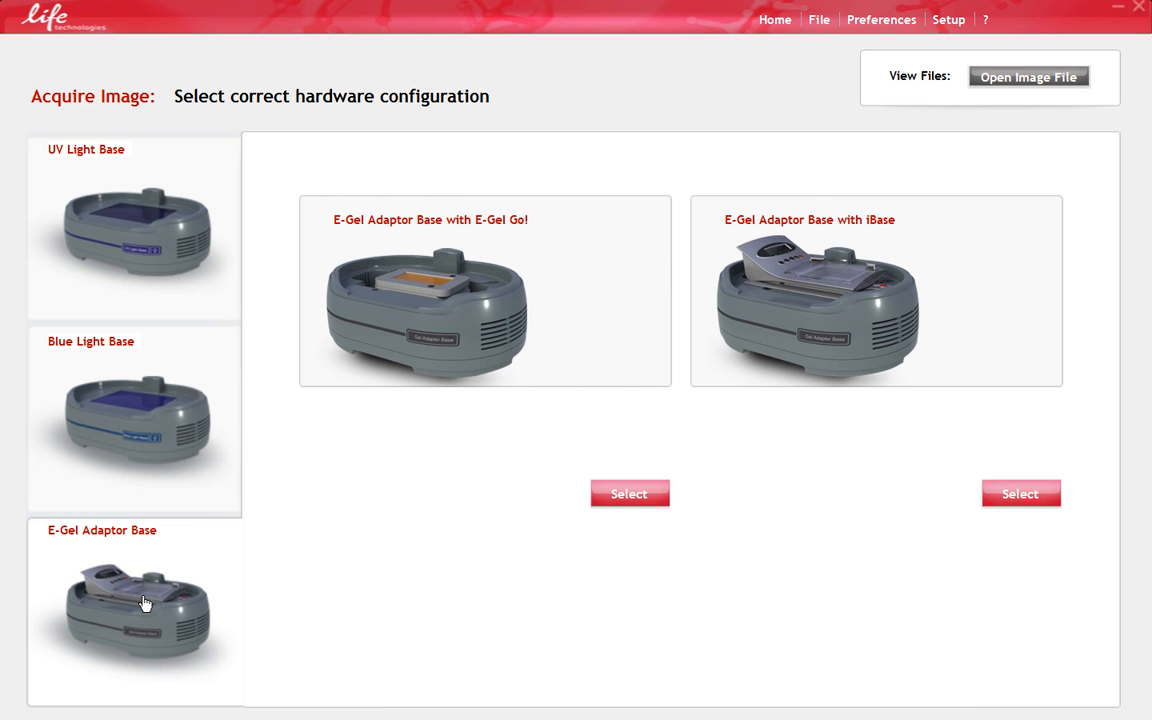
left_click(135, 420)
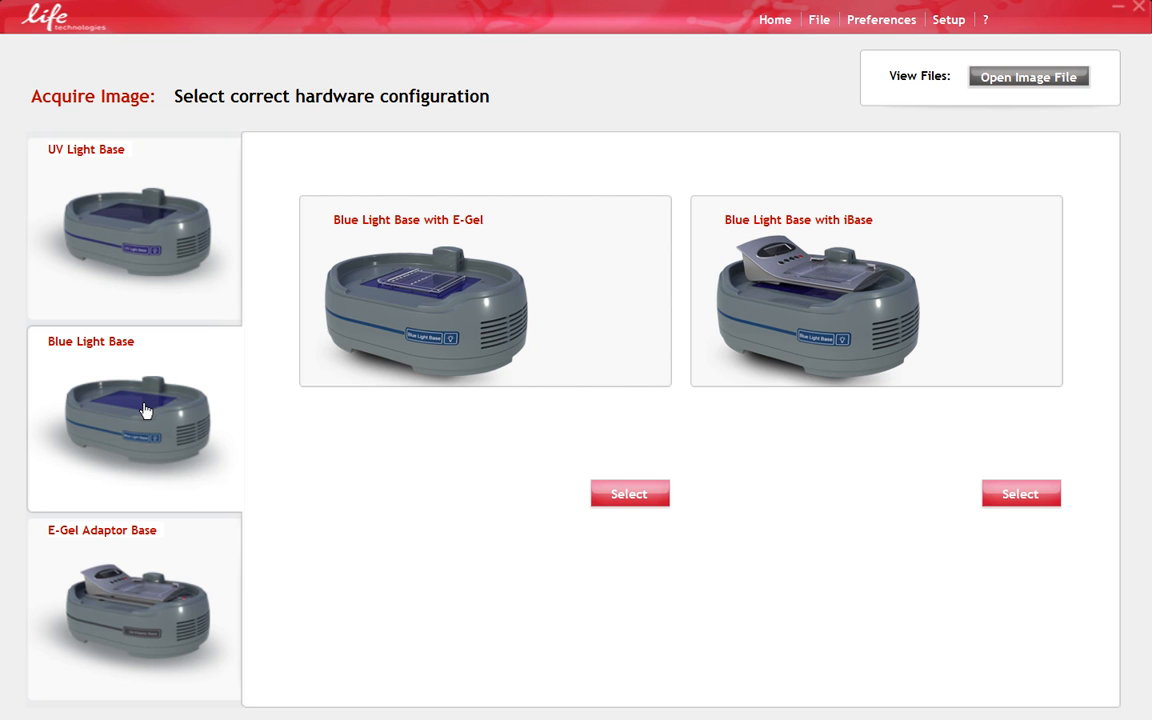
mouse_move(370, 395)
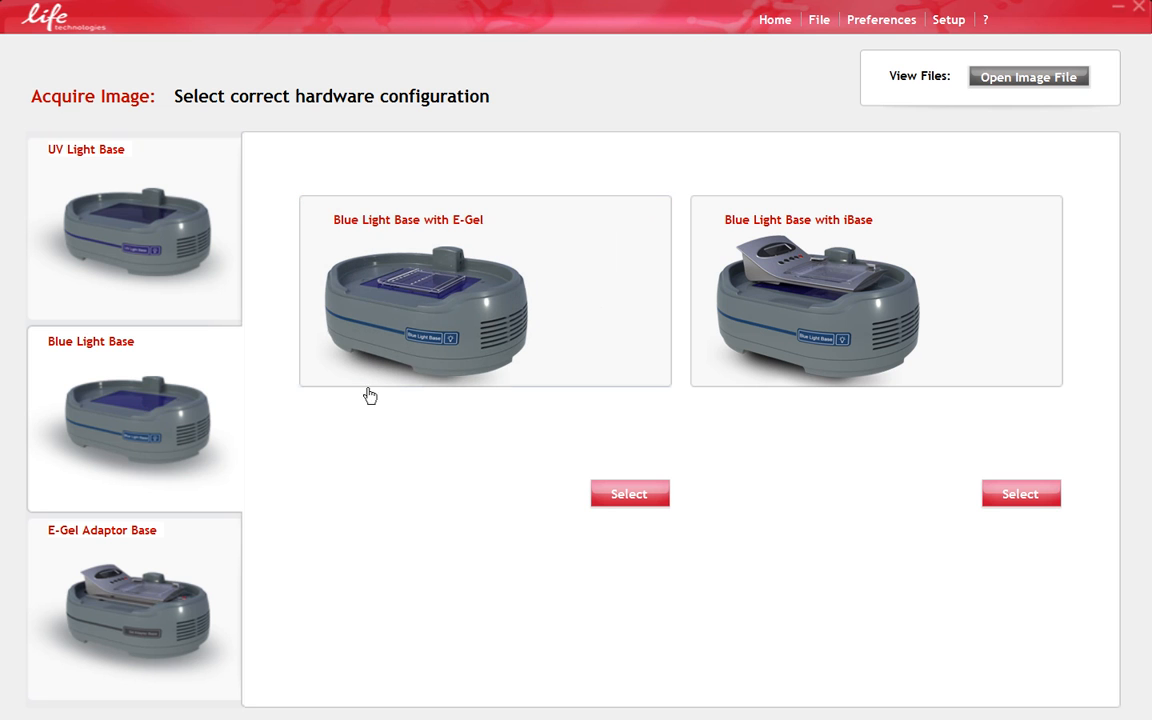
left_click(629, 493)
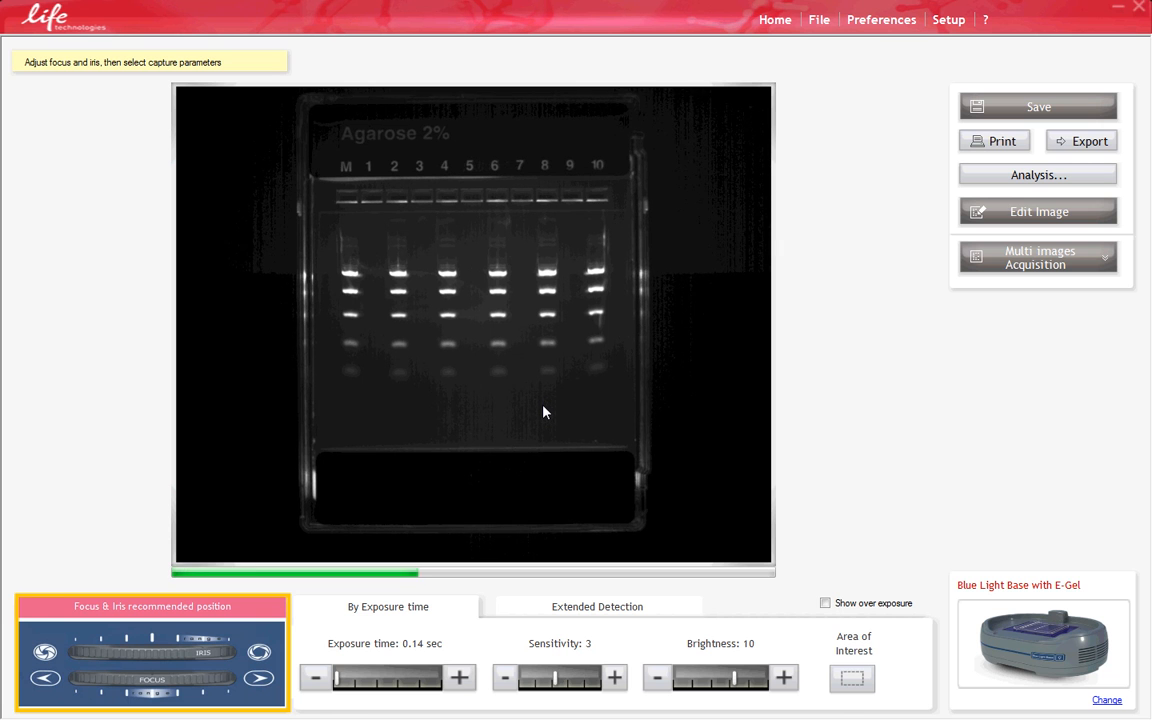
Step: Adjust exposure, sensitivity and brightness to 0.42 s, 2 and 10, briefly checking Extended Detection
left_click(458, 678)
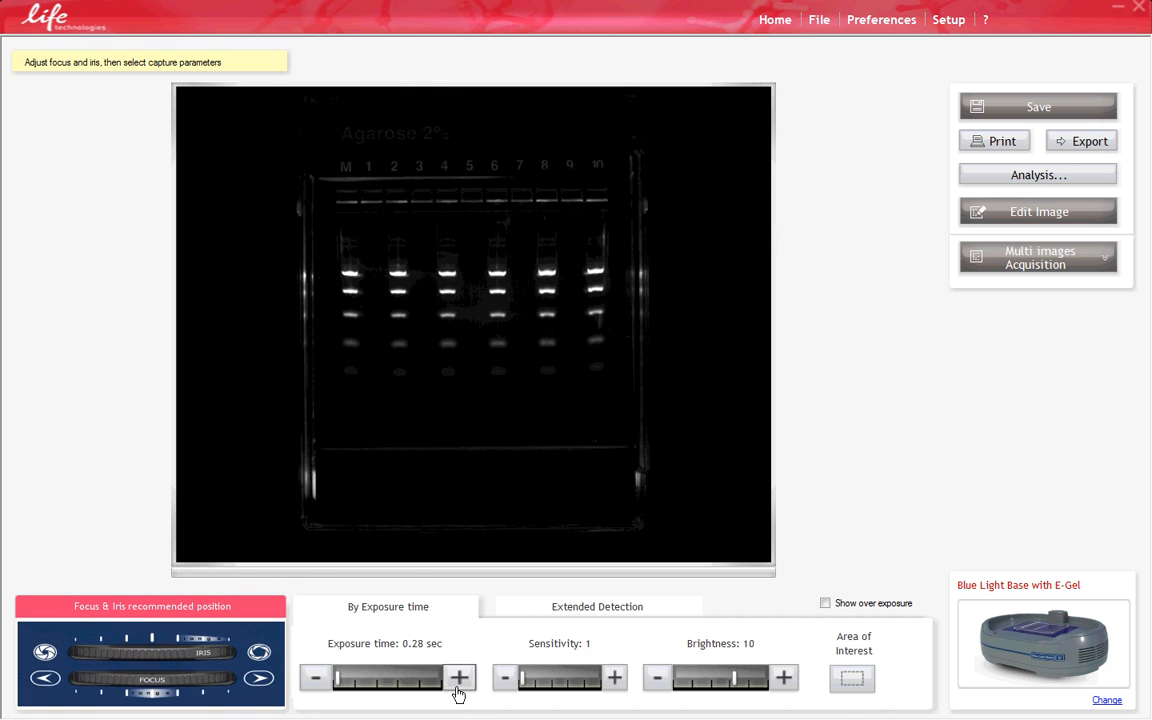
left_click(458, 678)
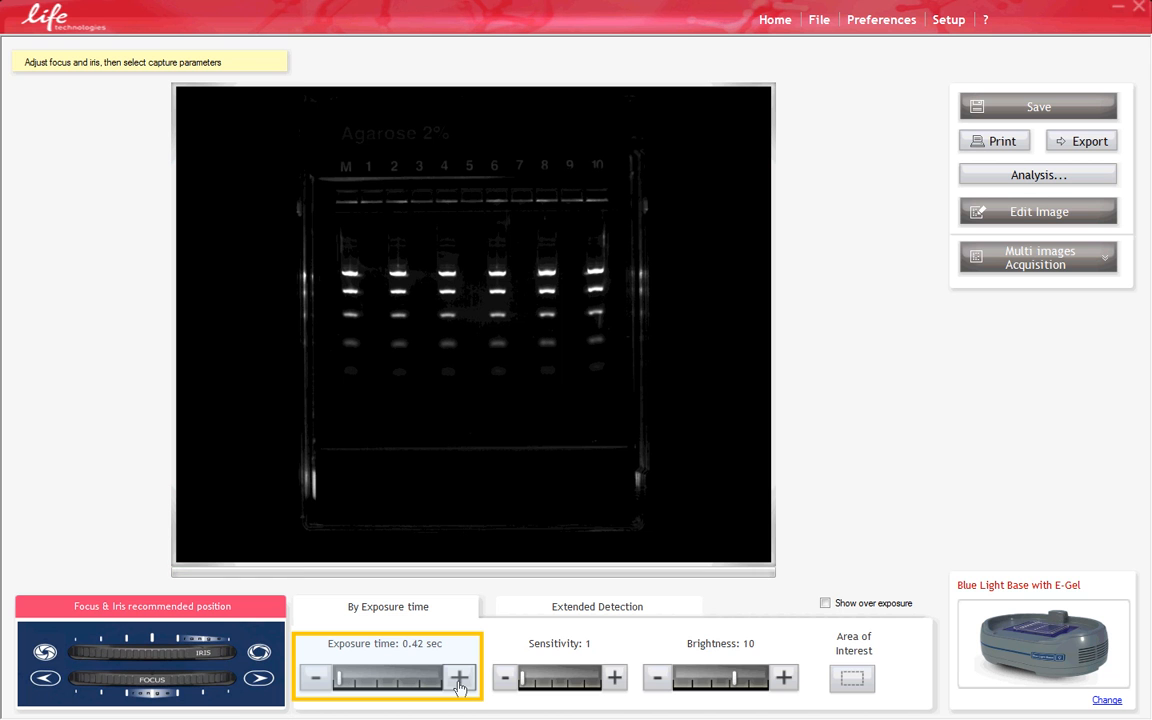
left_click(458, 678)
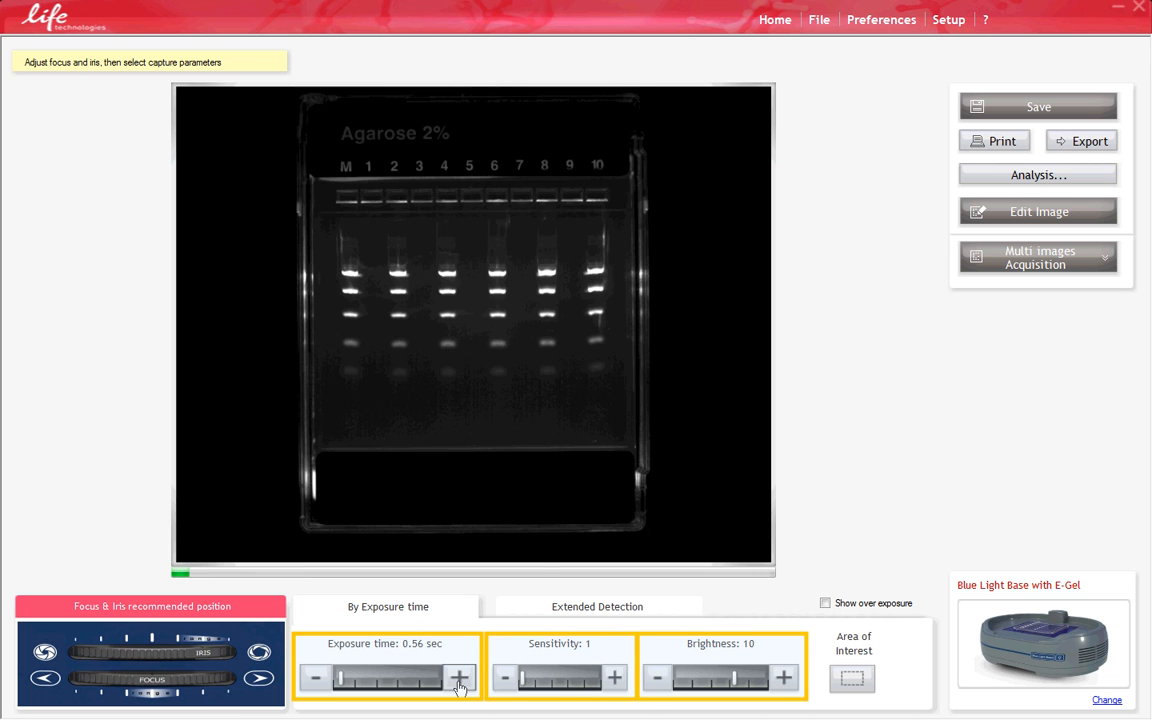
left_click(825, 603)
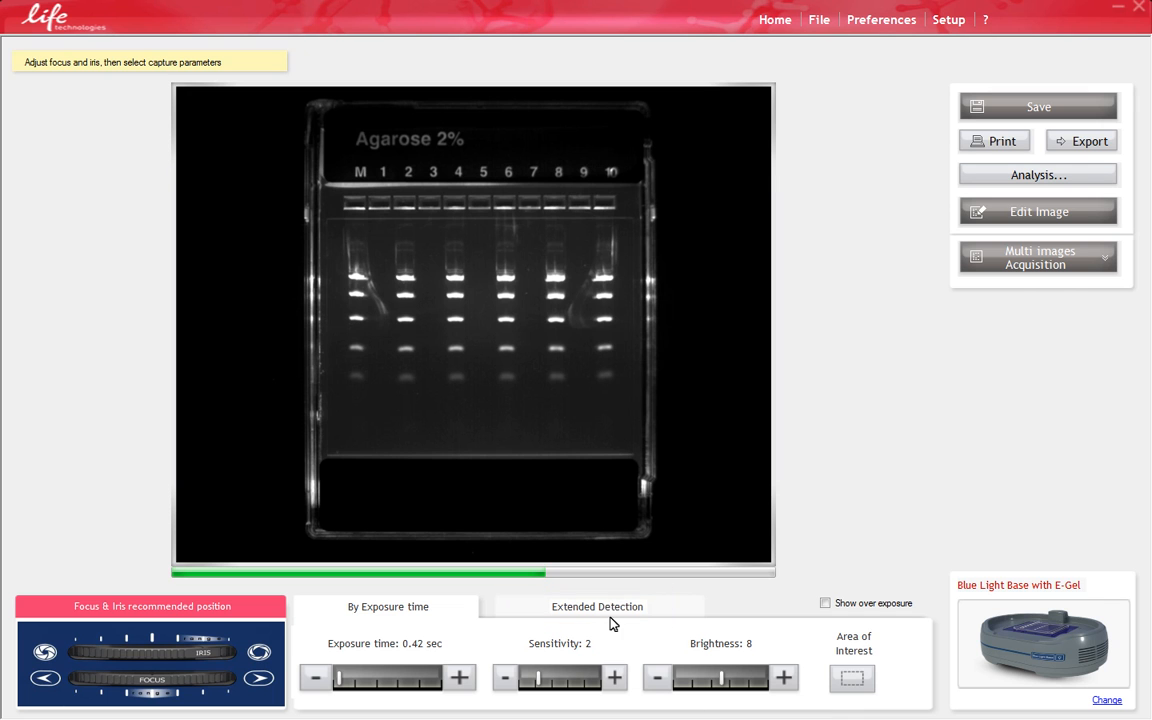
left_click(597, 606)
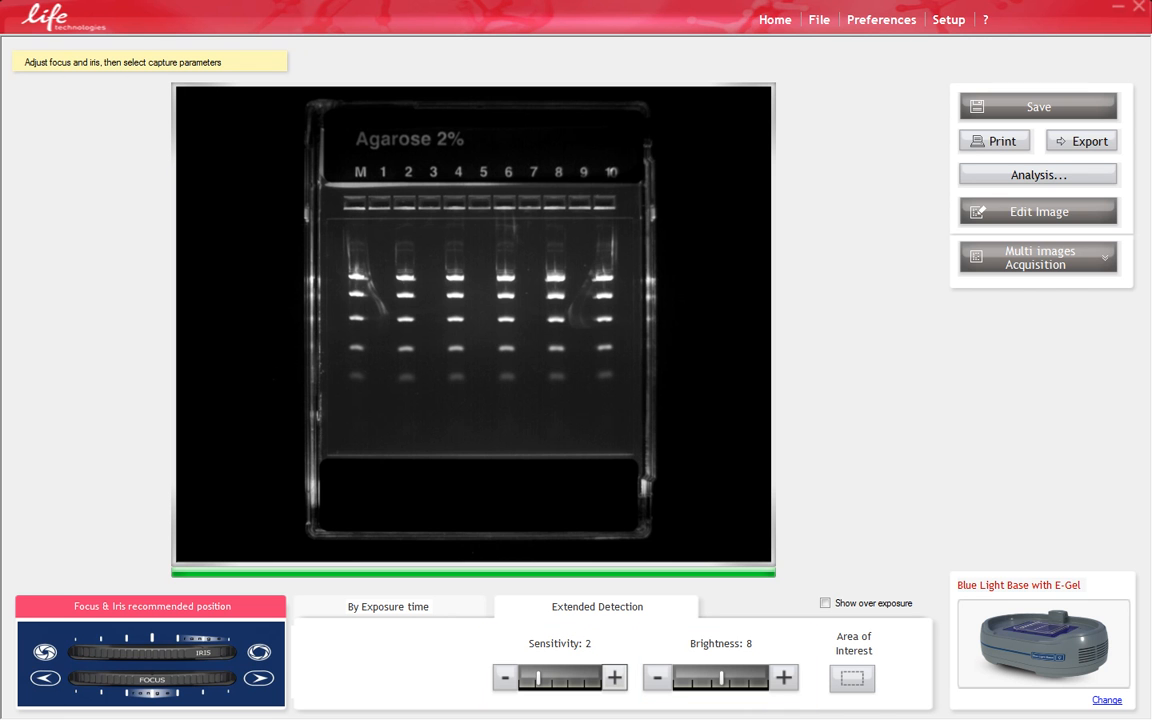
left_click(1038, 257)
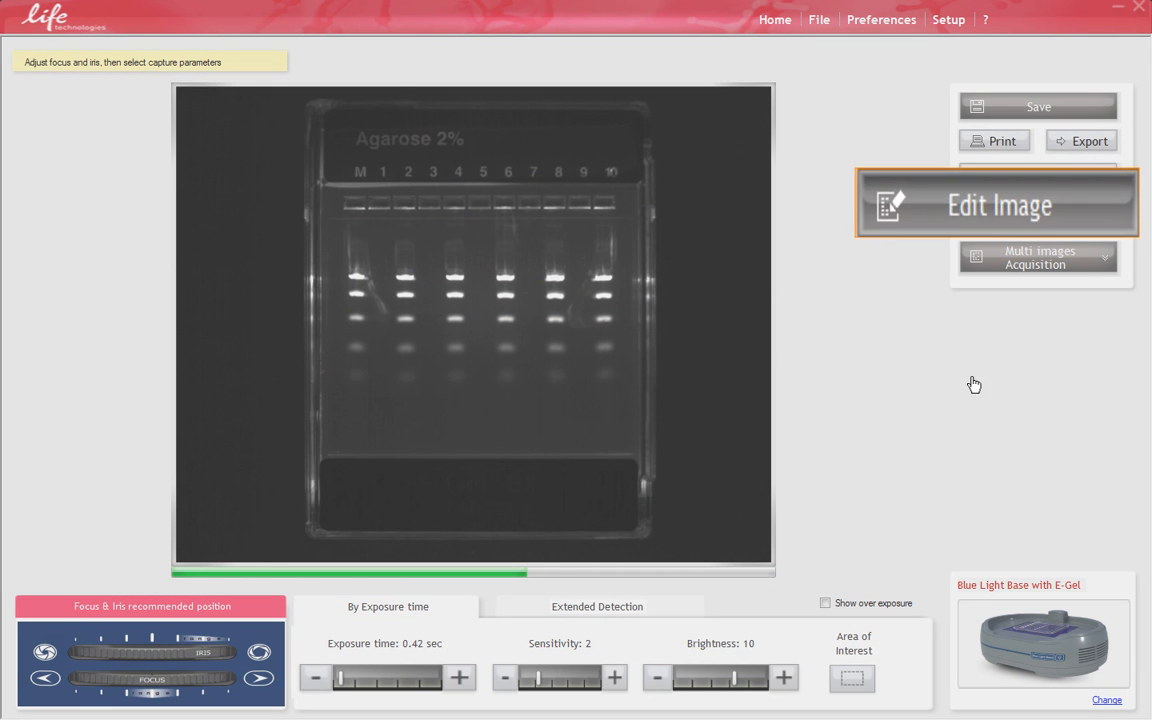
Step: Bring the capture into Edit Image and crop it to an Area of Interest around the gel's bands
left_click(997, 204)
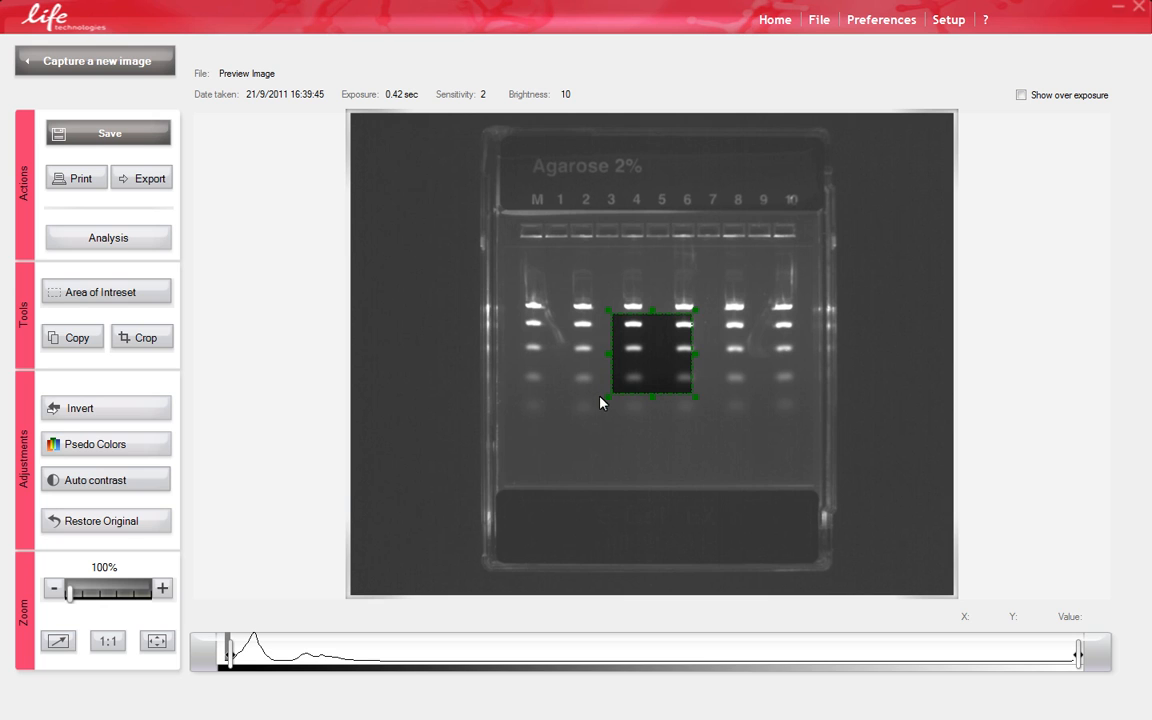
left_click_drag(700, 400, 800, 250)
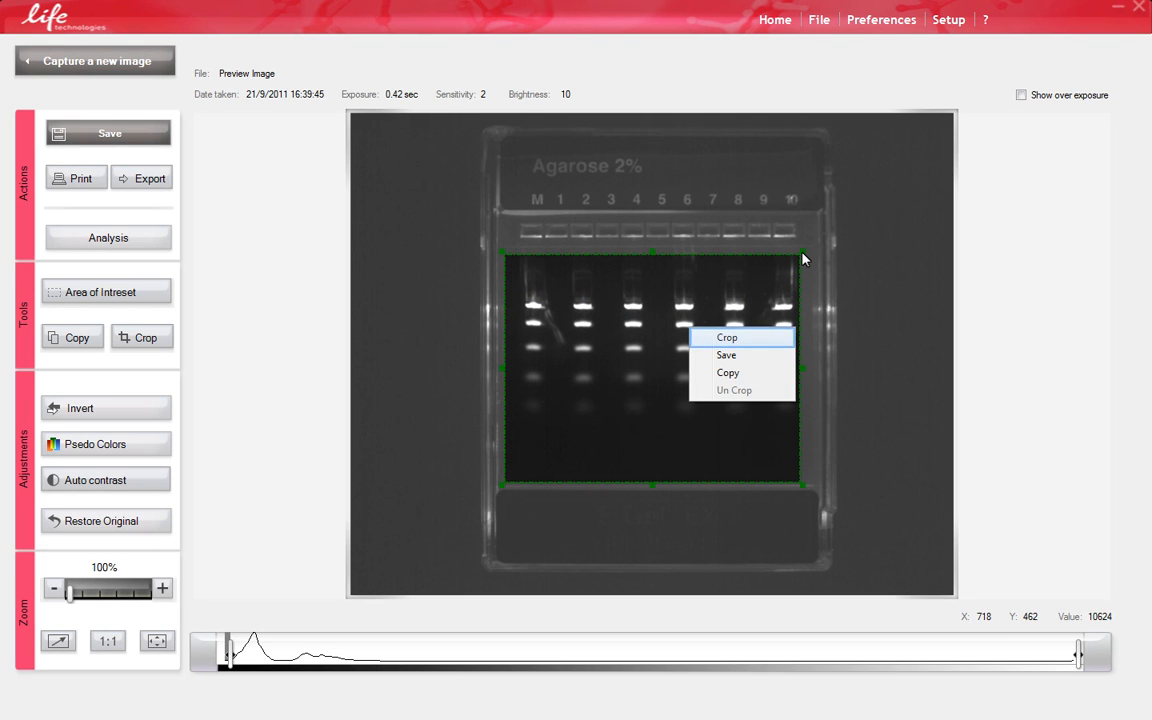
mouse_move(727, 338)
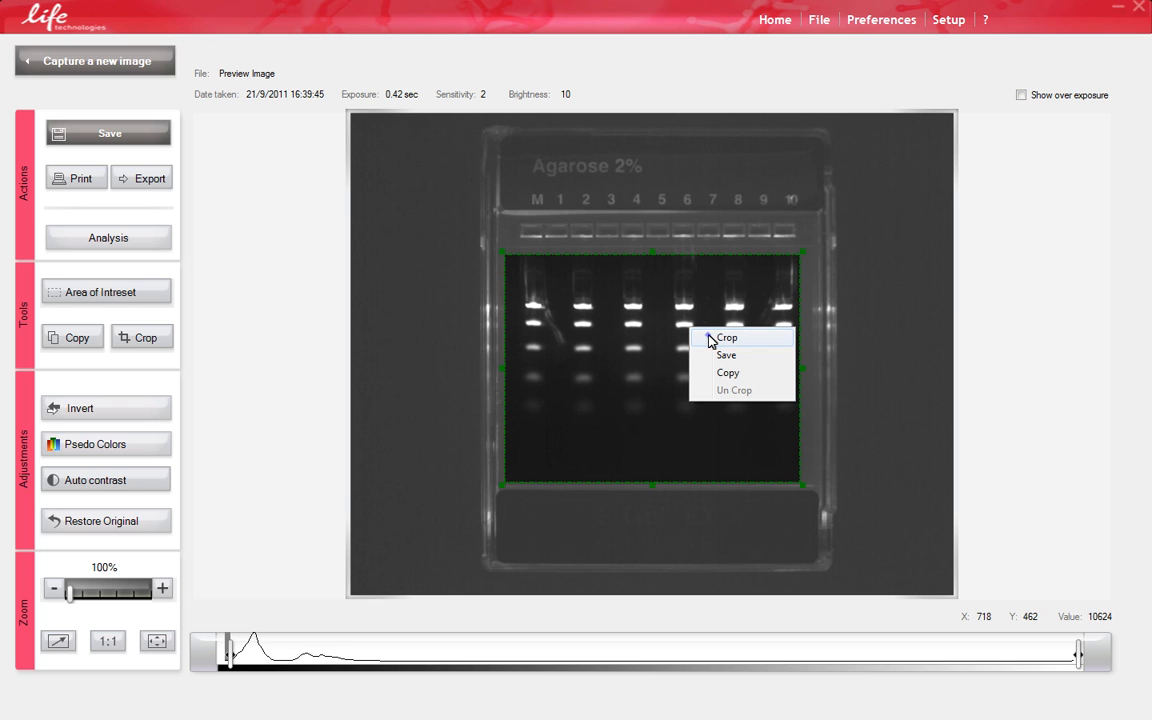
left_click(726, 337)
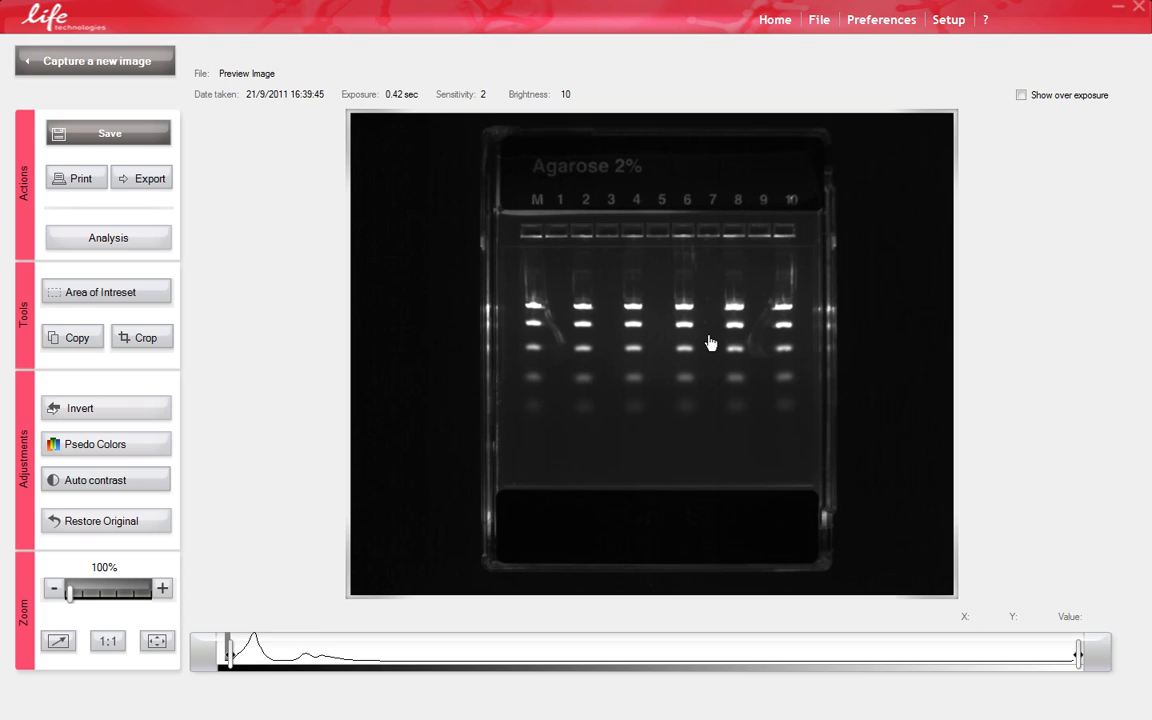
left_click(103, 488)
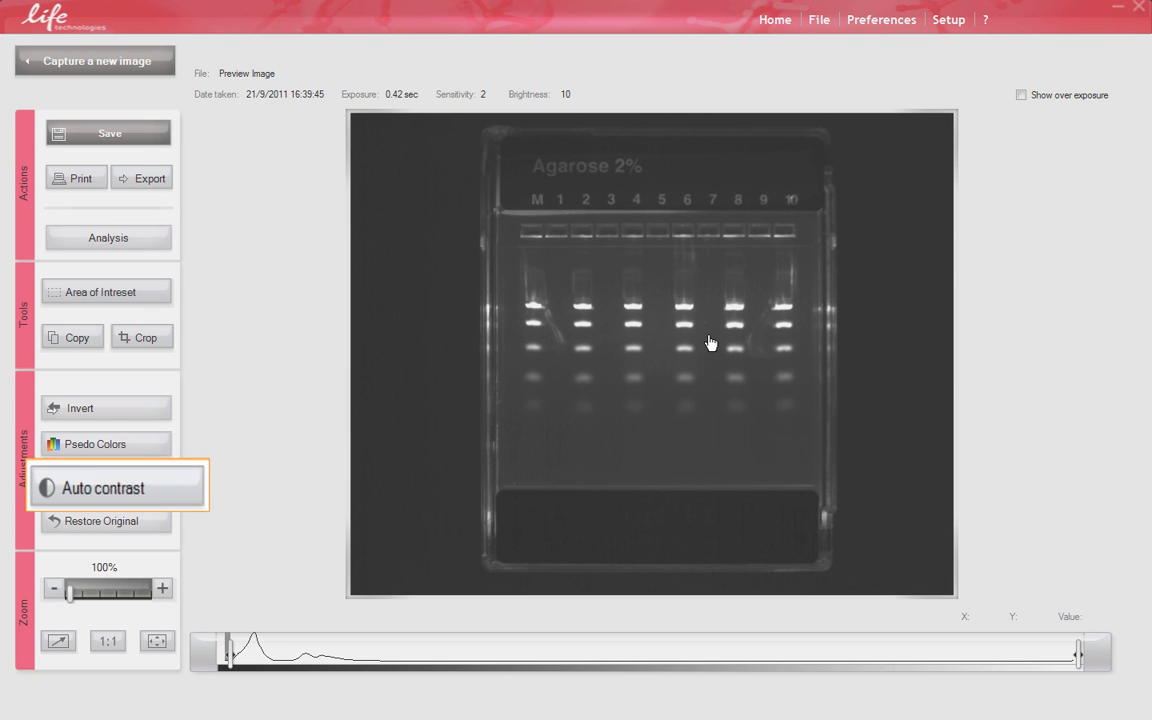
left_click(103, 488)
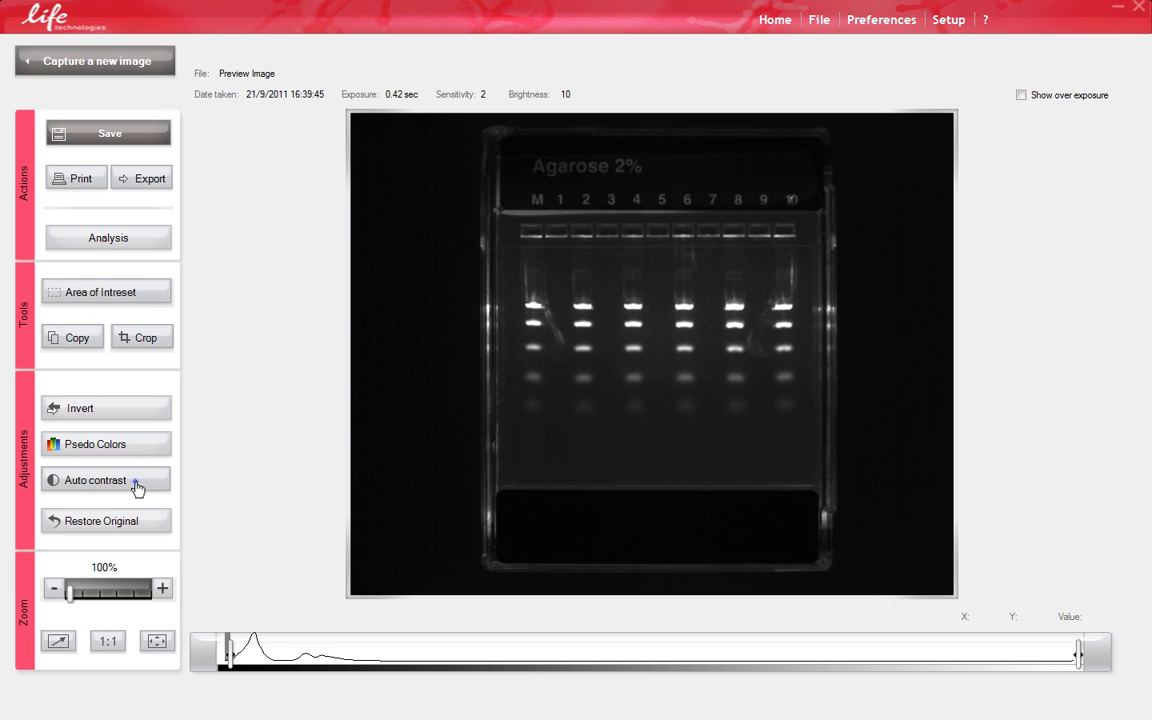
left_click(95, 480)
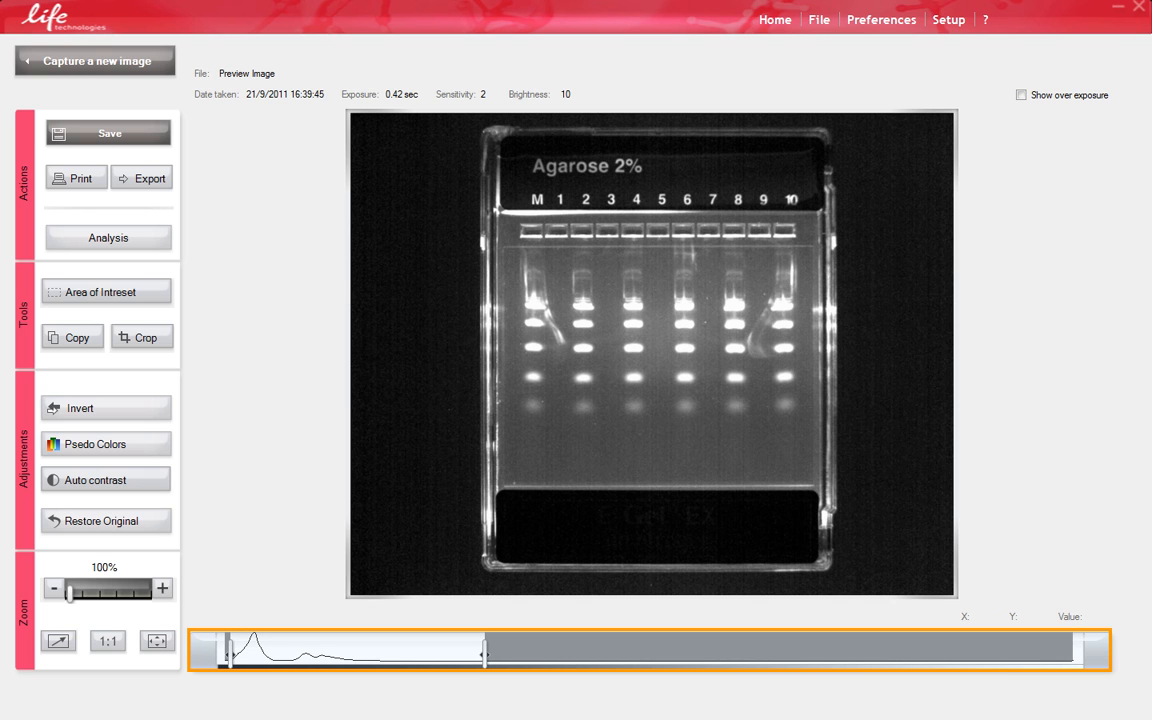
left_click(105, 479)
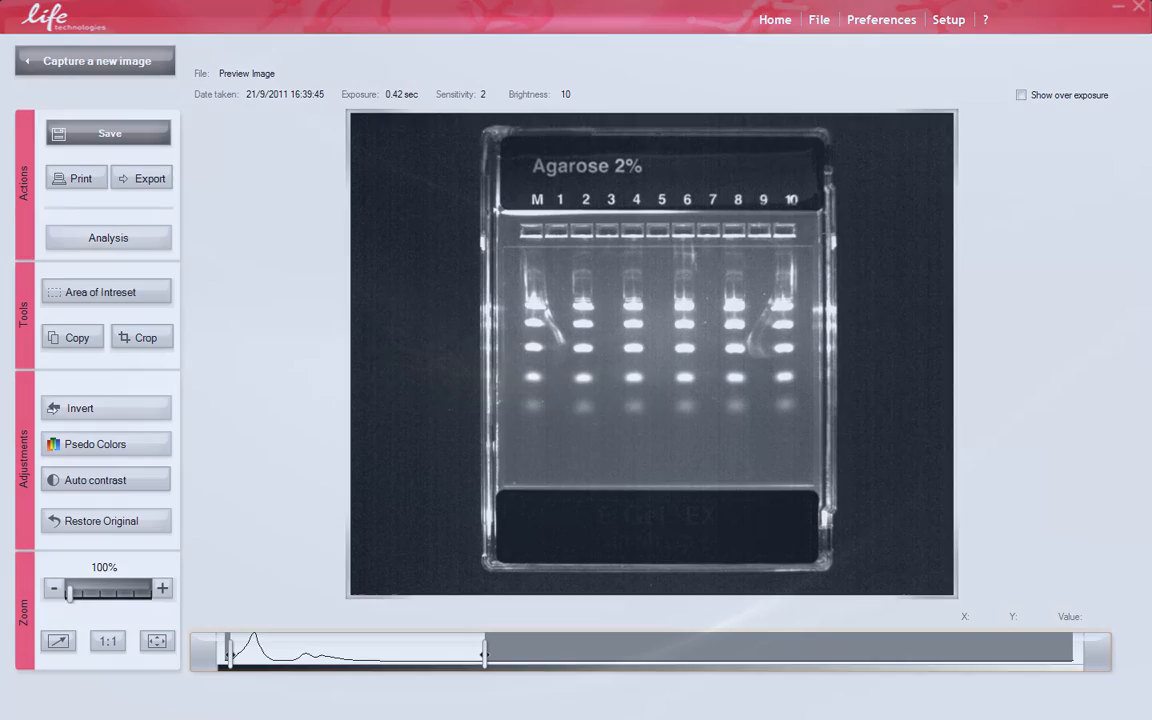
left_click(105, 480)
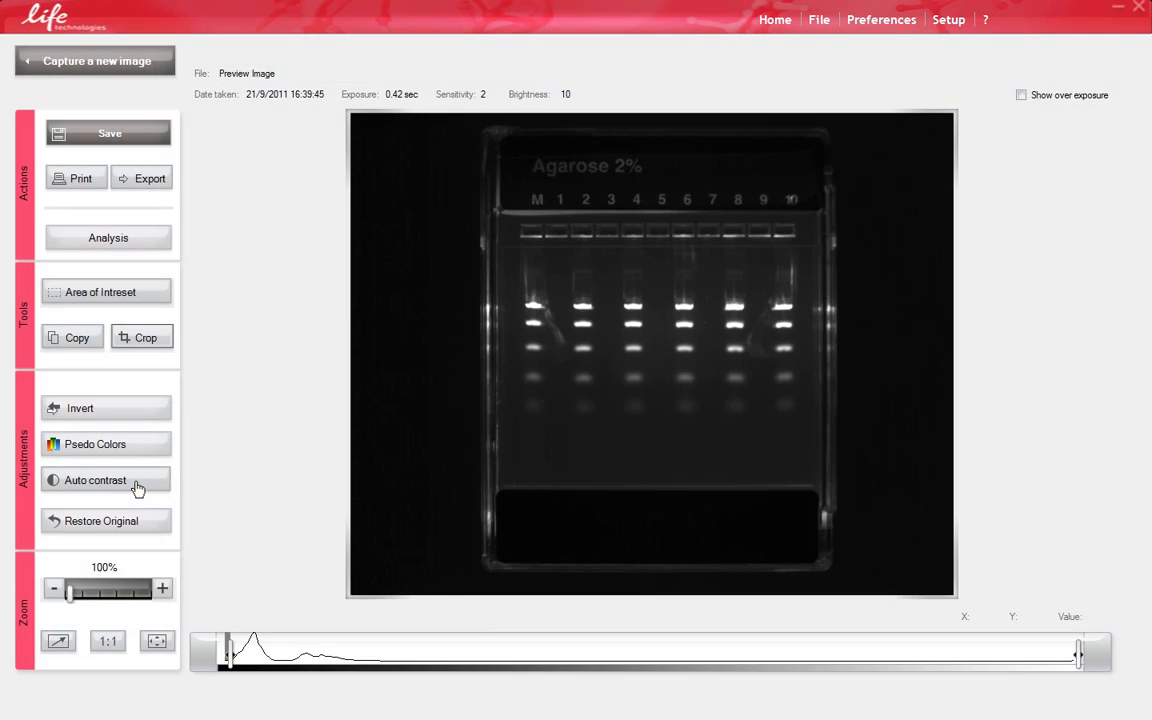
left_click(95, 480)
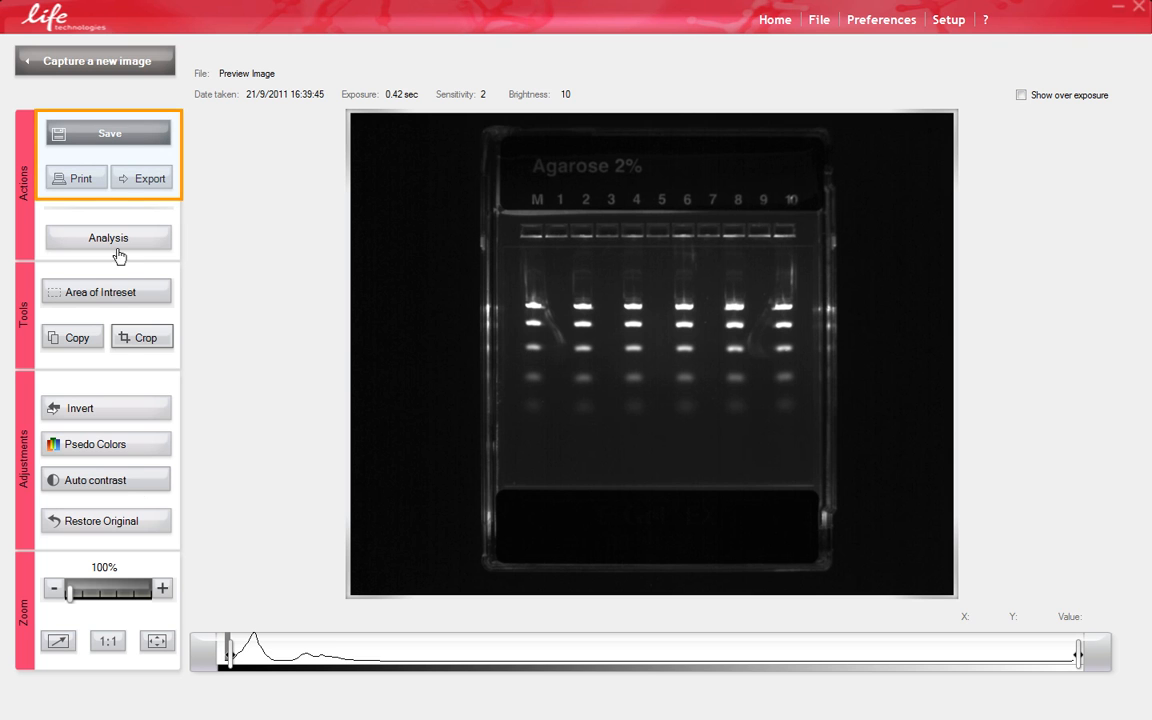
left_click(106, 408)
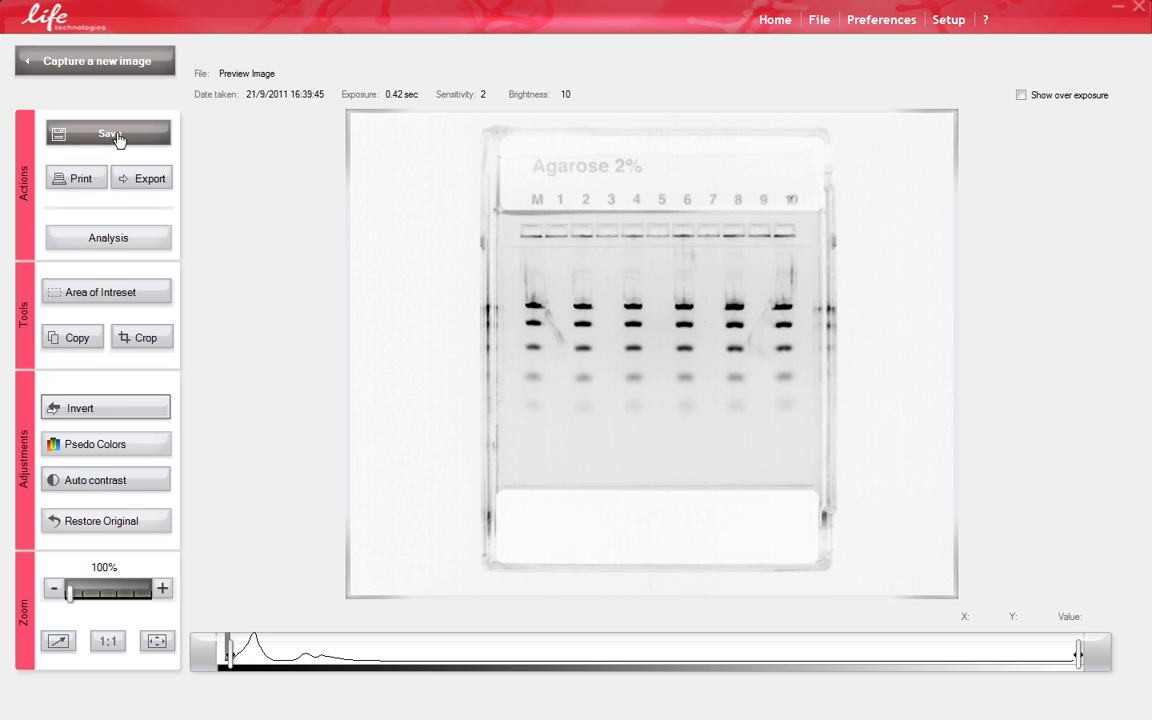
left_click(105, 408)
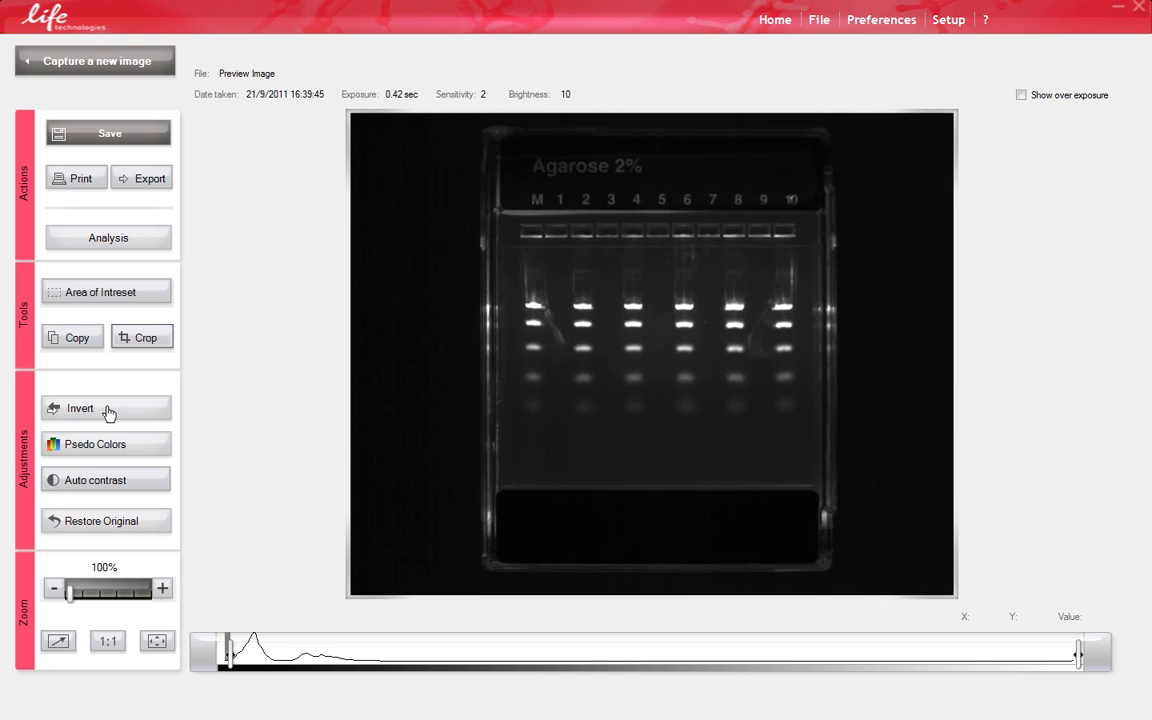